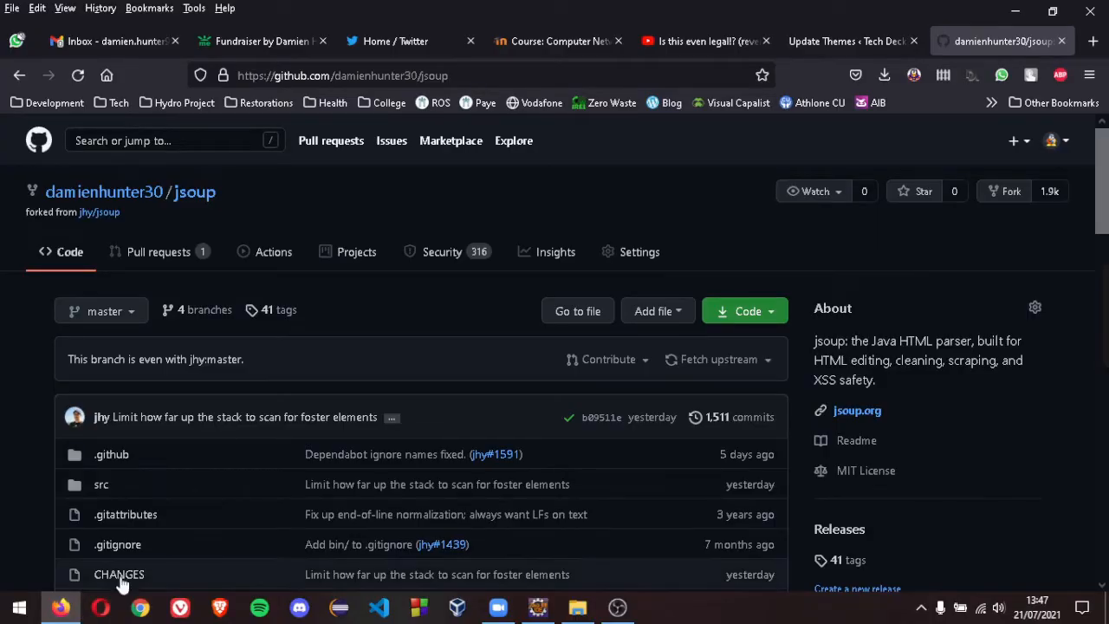
pyautogui.moveTo(164, 502)
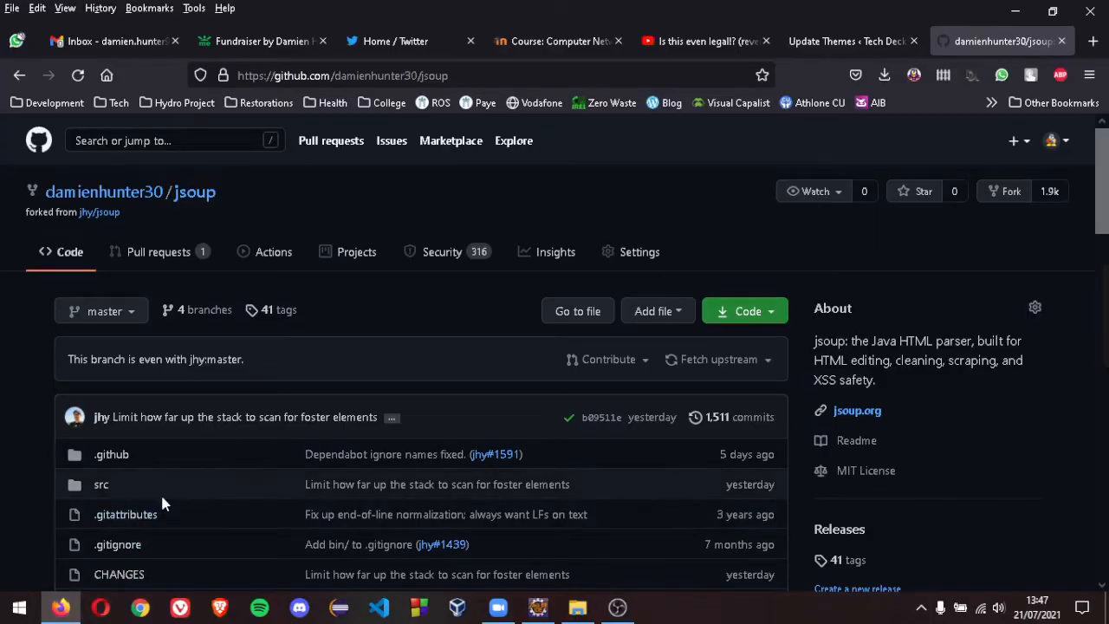
pyautogui.moveTo(468, 362)
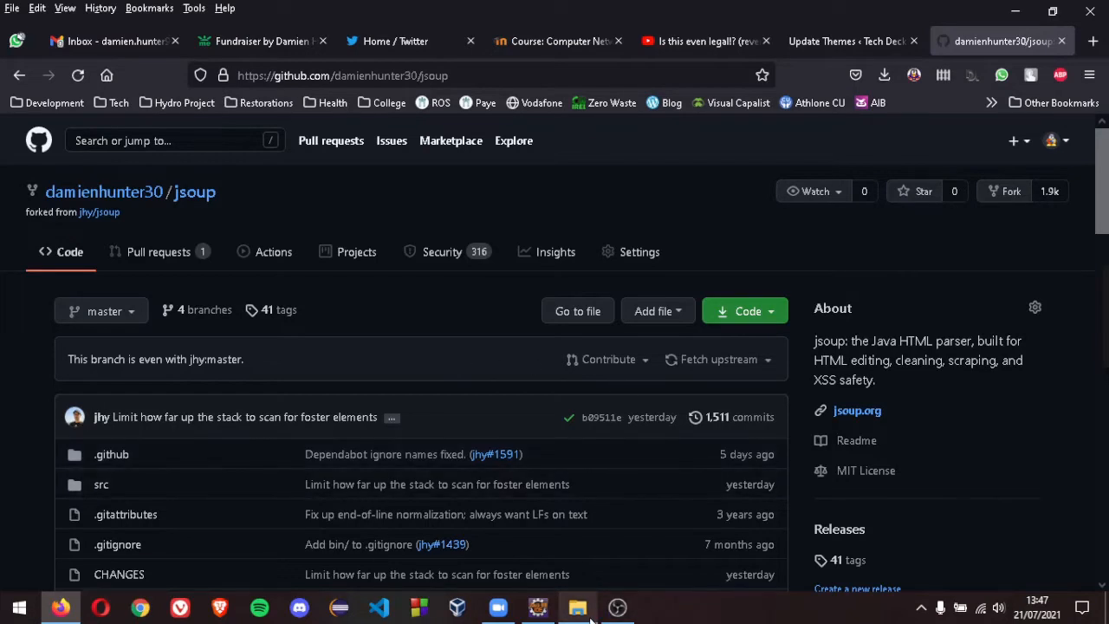
pyautogui.moveTo(749, 312)
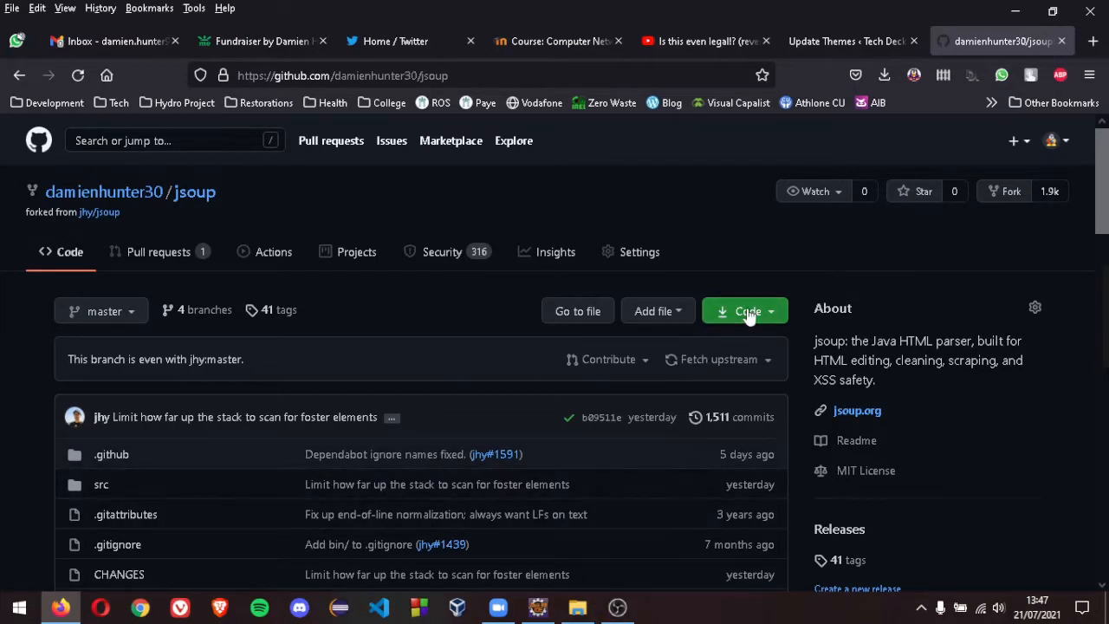
# Reveal the jsoup repository's HTTPS clone URL via the green Code button
pyautogui.click(745, 310)
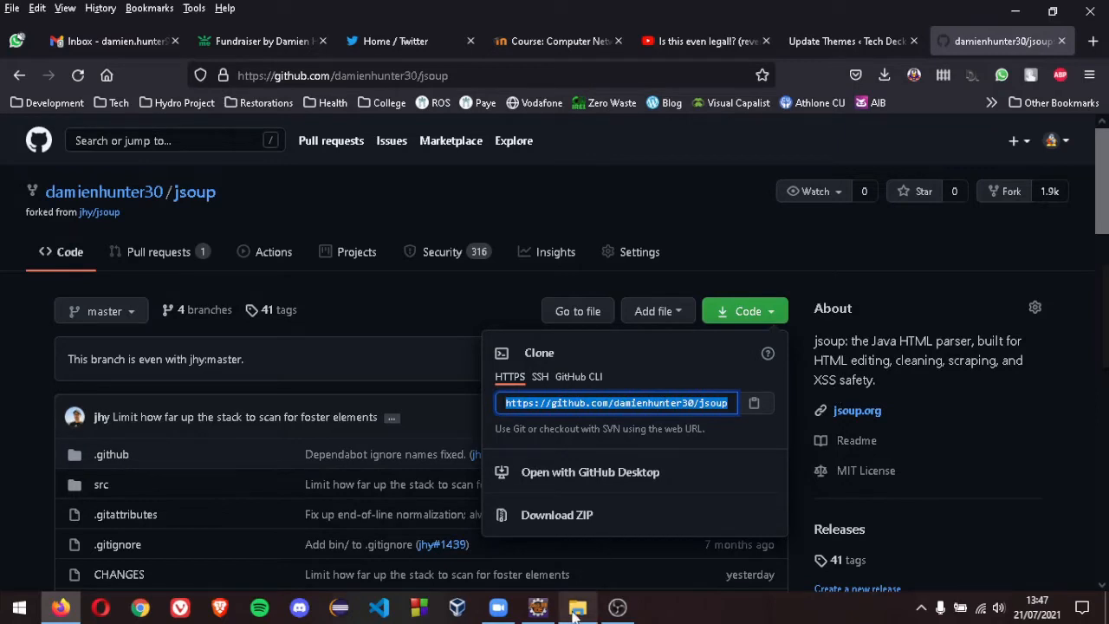
# Launch Git Bash Here from empty space in the Project folder window
pyautogui.click(577, 606)
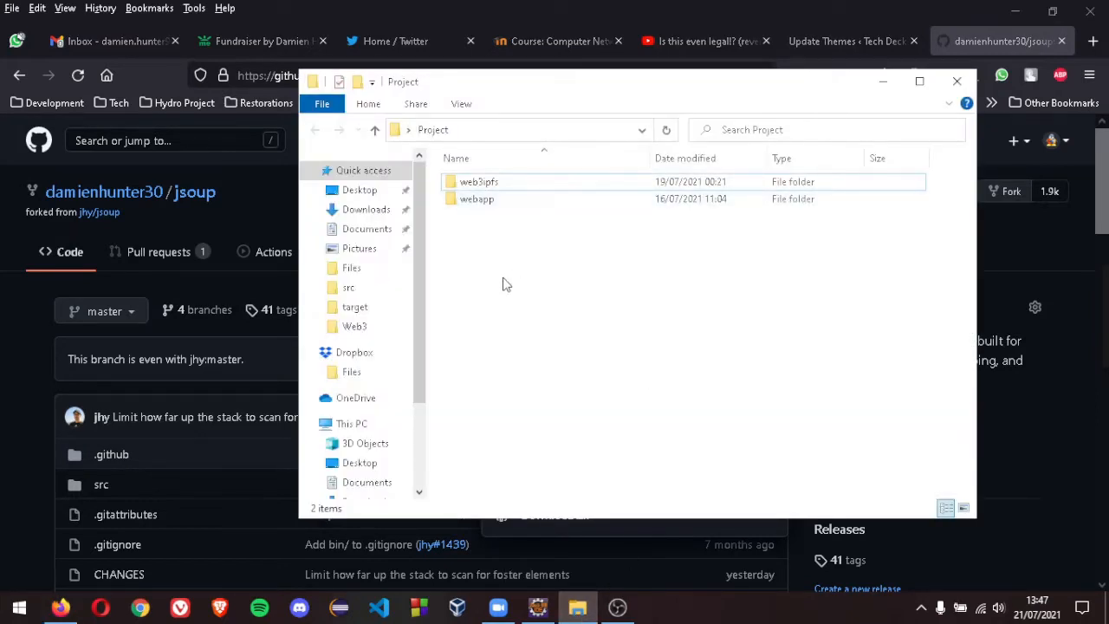
pyautogui.moveTo(502, 291)
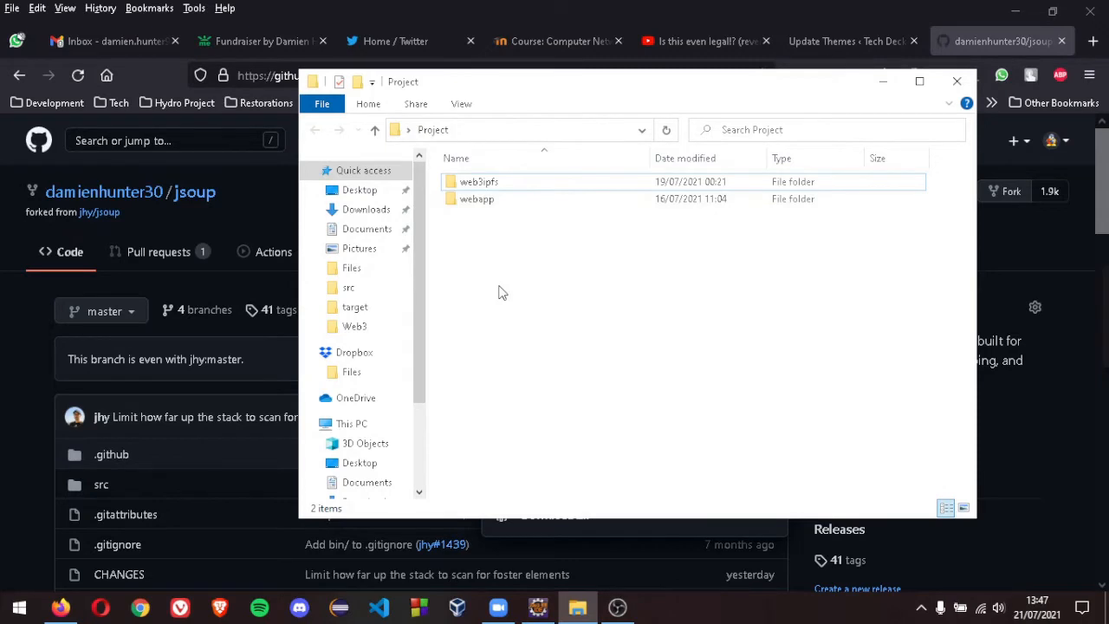
pyautogui.rightClick(502, 291)
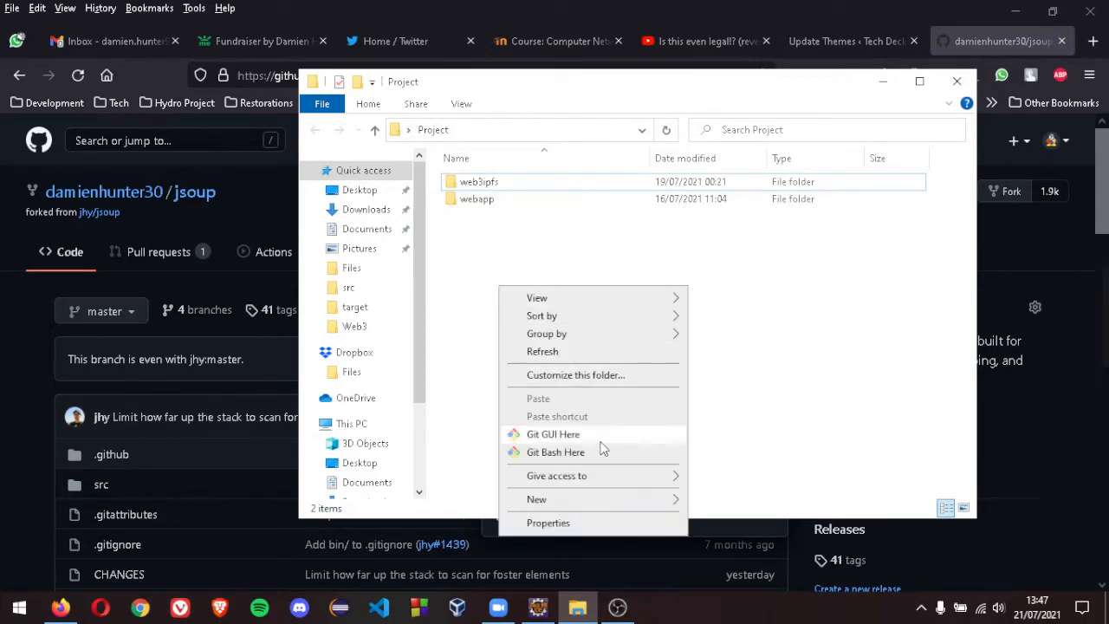
pyautogui.moveTo(603, 452)
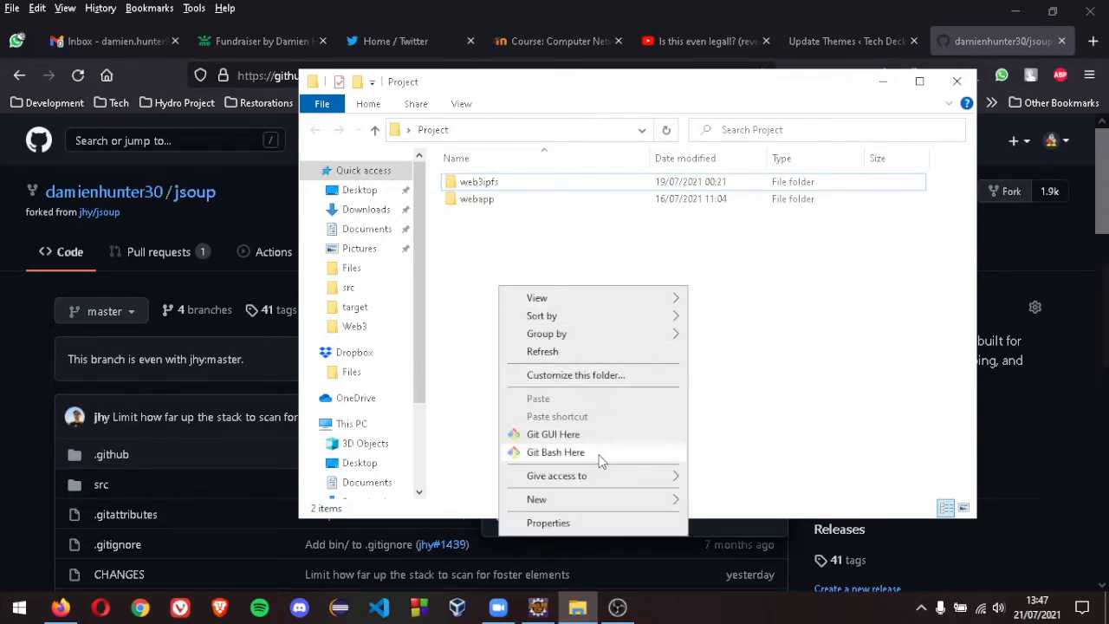
pyautogui.click(554, 450)
pyautogui.write('git clone')
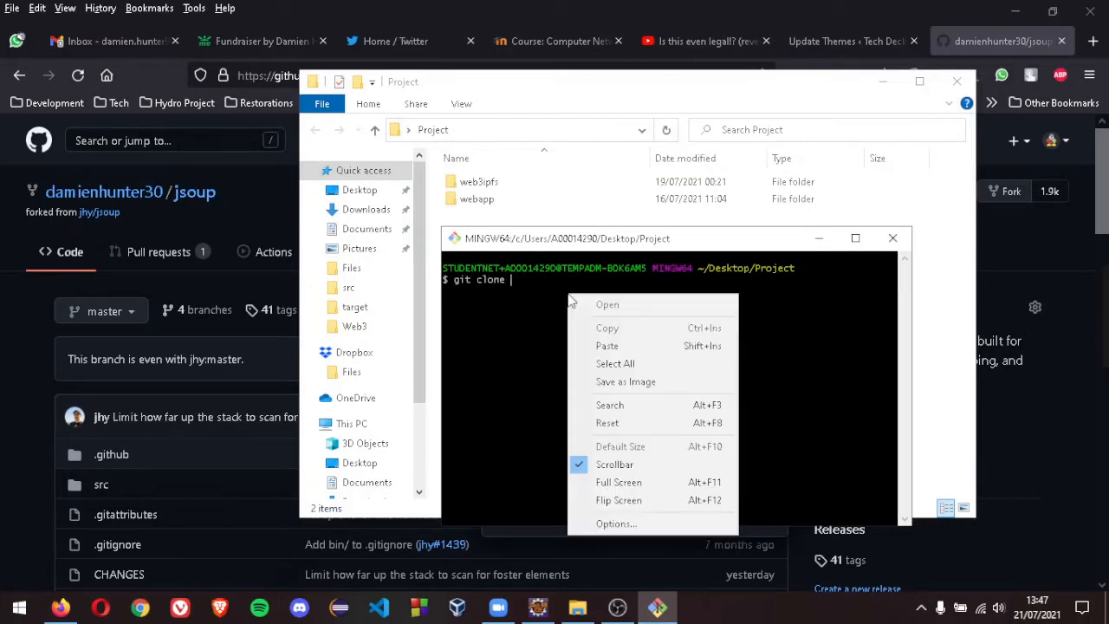
# Paste the jsoup repository URL after git clone and run it, creating the jsoup folder
pyautogui.click(606, 347)
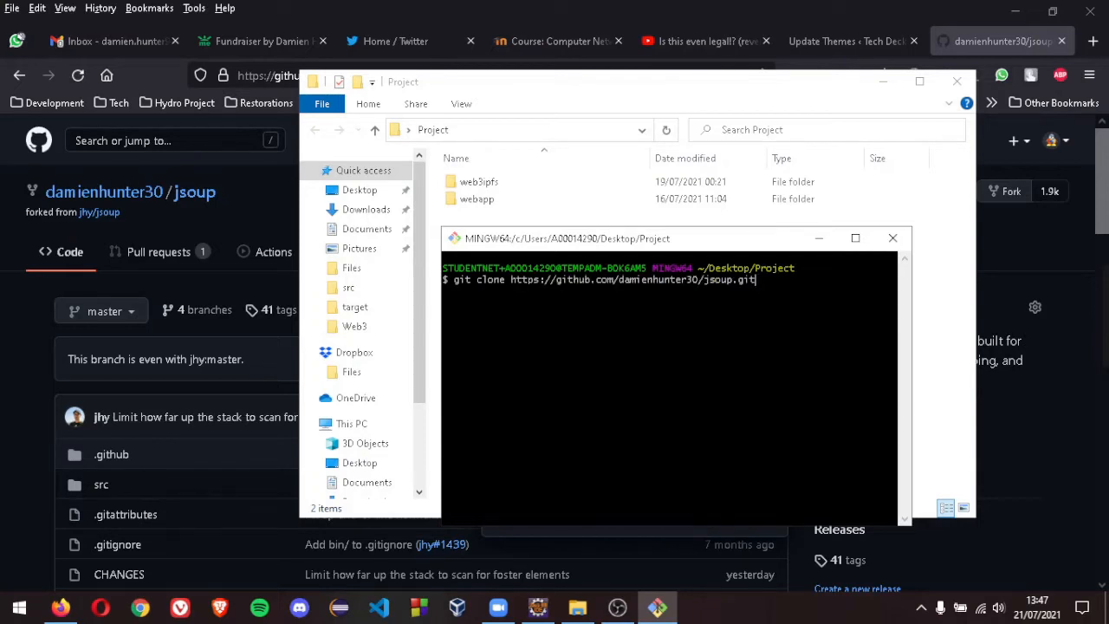
pyautogui.press('Return')
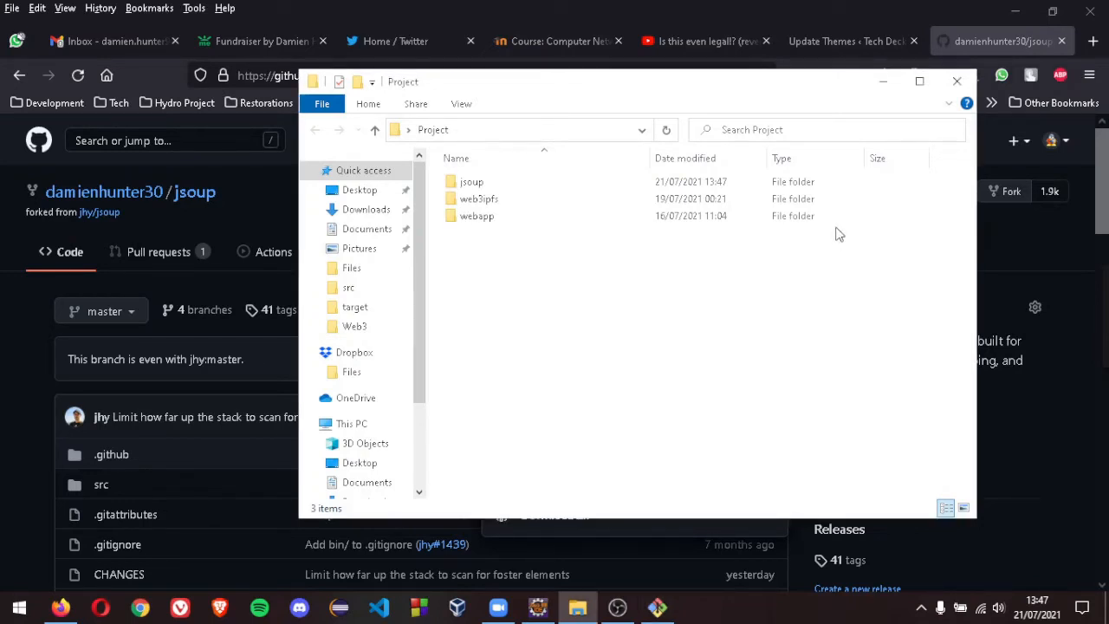
# Start File > Import with General > Projects from Folder or Archive and continue to the source page
pyautogui.click(538, 606)
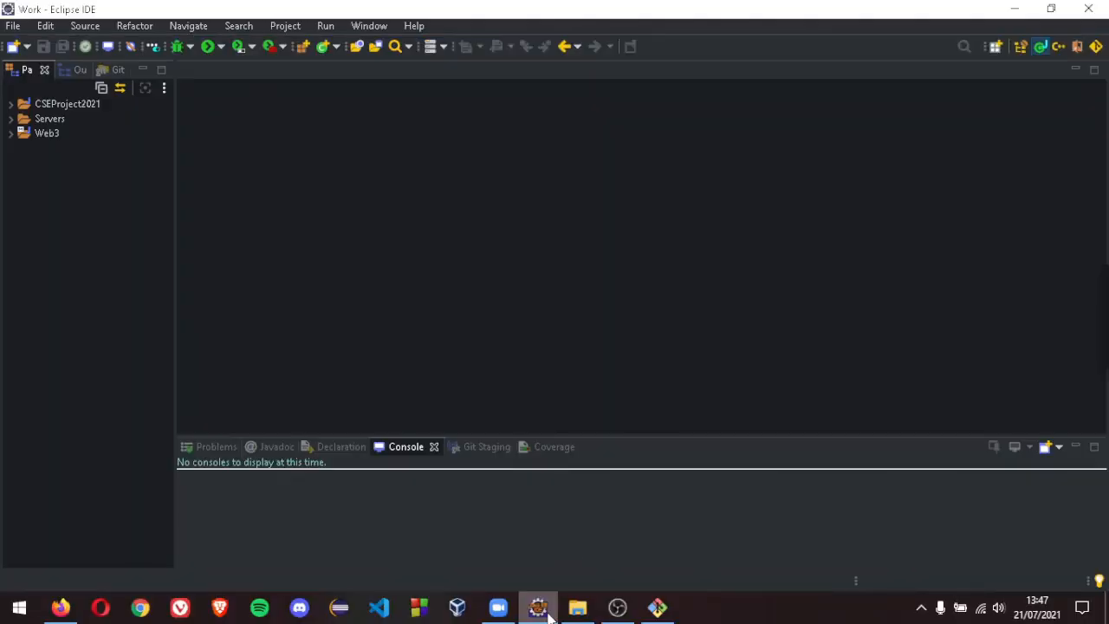
pyautogui.moveTo(14, 66)
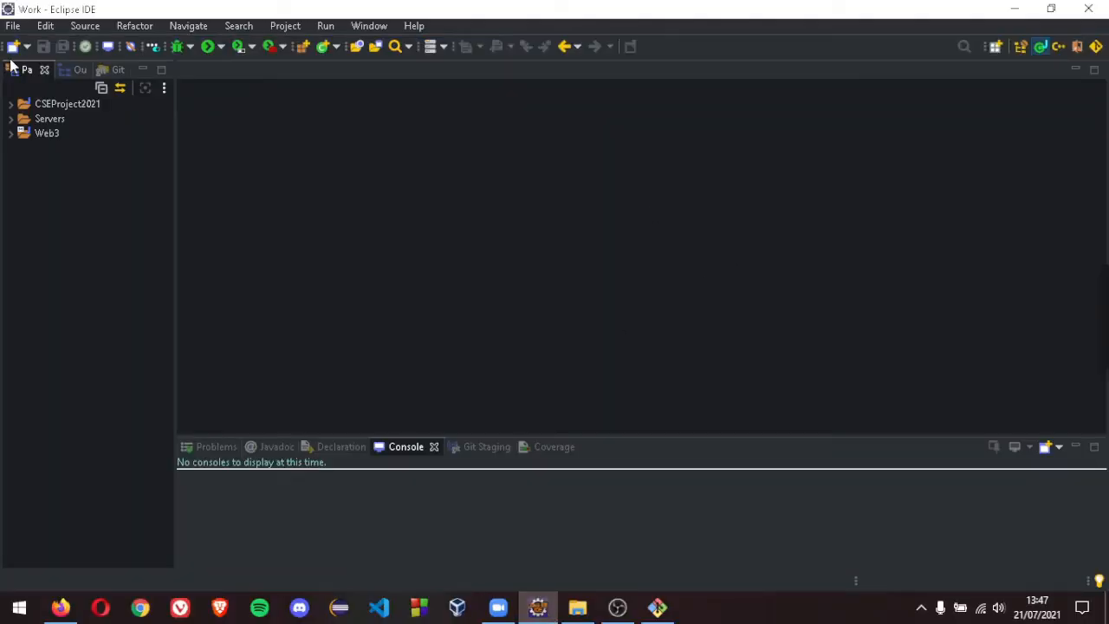
pyautogui.click(13, 26)
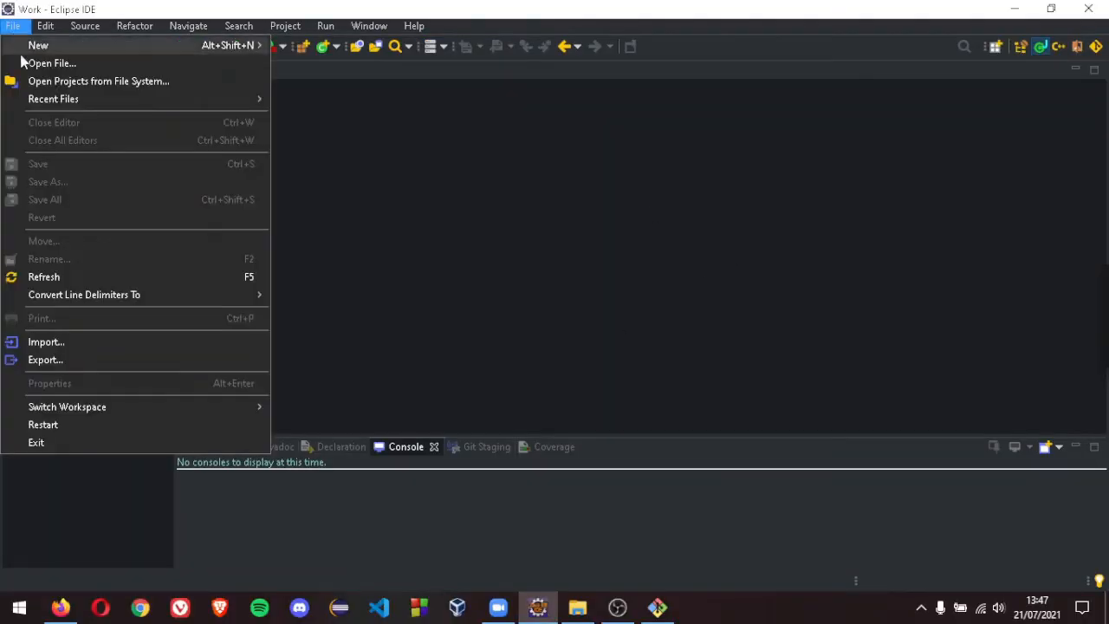
pyautogui.moveTo(83, 295)
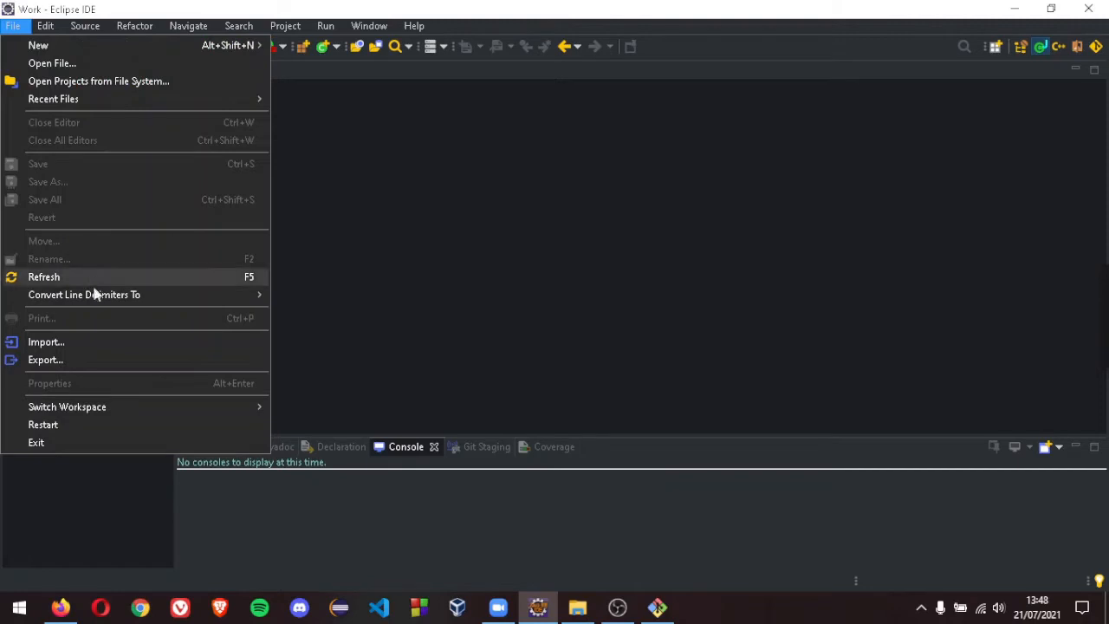
pyautogui.click(45, 341)
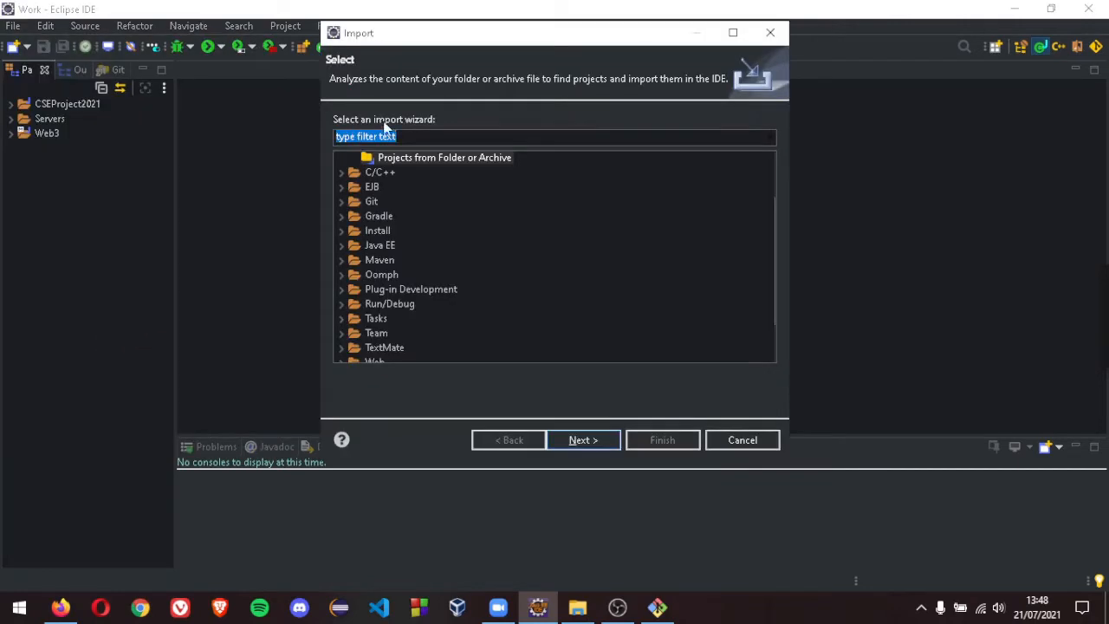
pyautogui.click(343, 156)
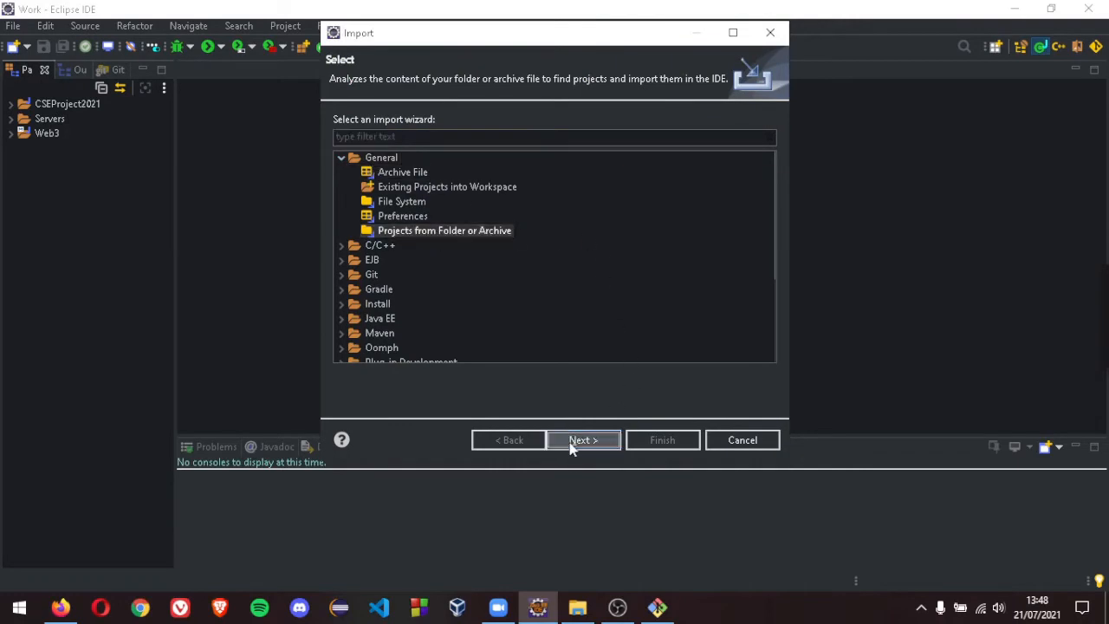
pyautogui.click(582, 440)
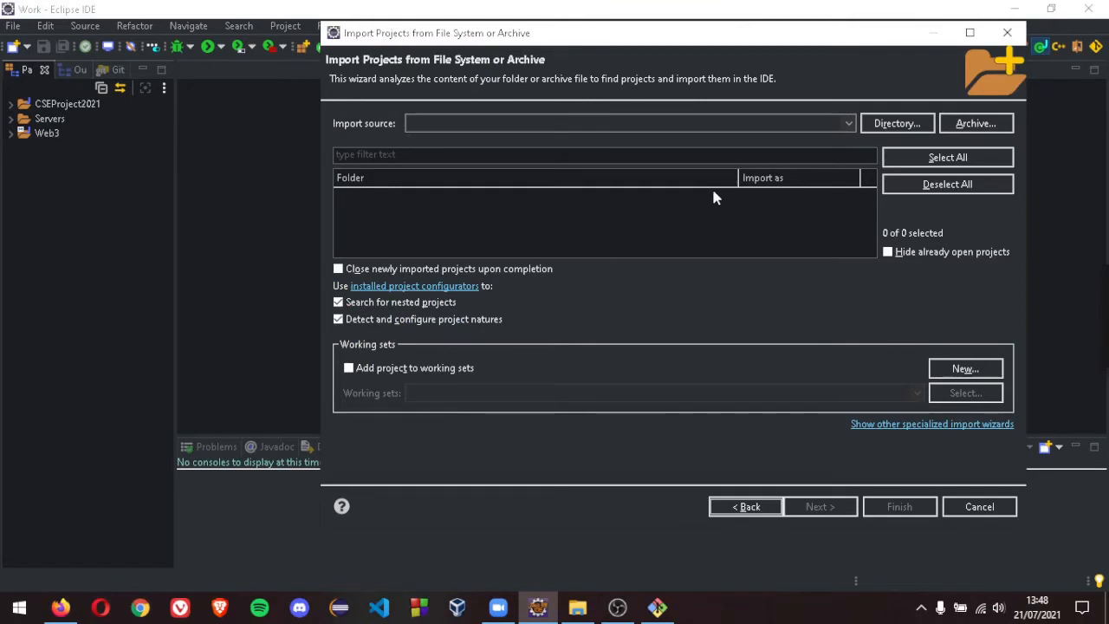
# Choose Desktop\Project\jsoup as the import directory and finish importing it as a Maven project
pyautogui.click(898, 123)
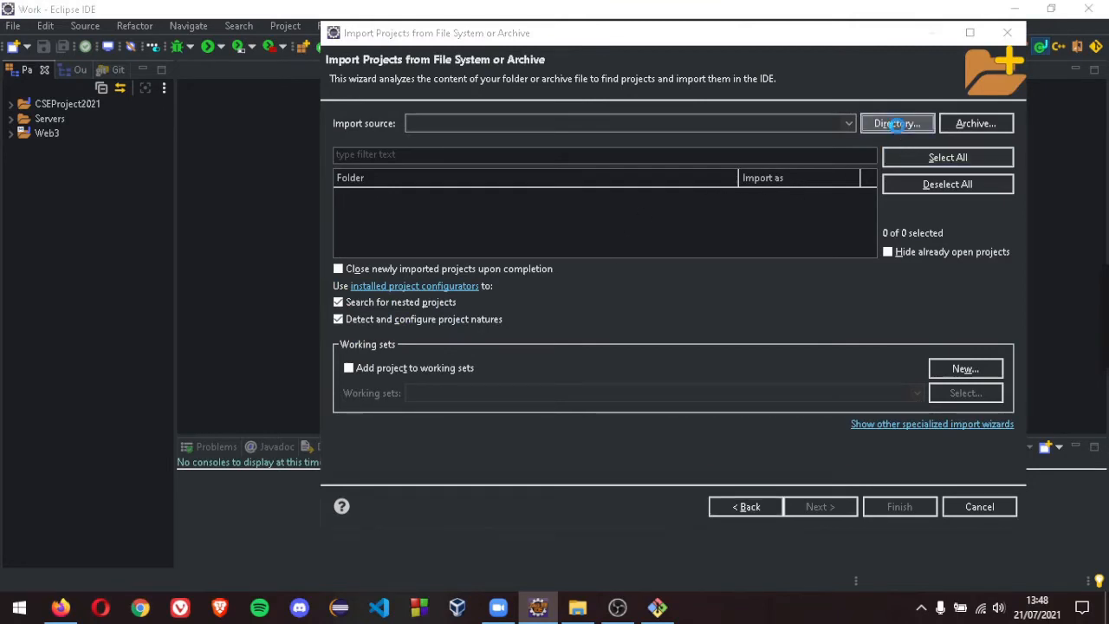
pyautogui.click(898, 123)
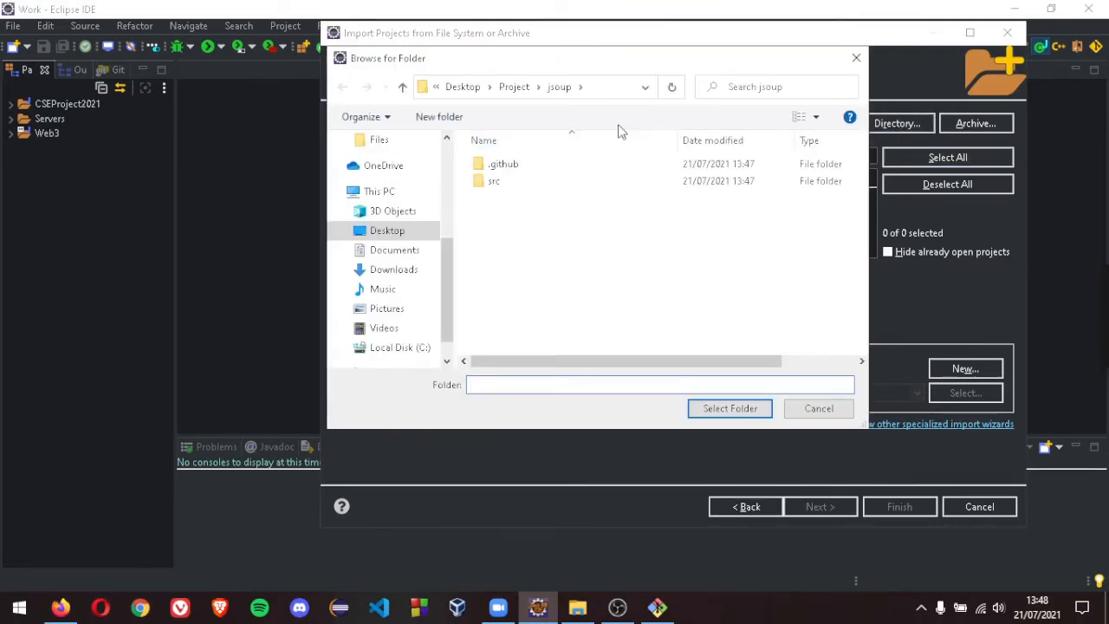
pyautogui.click(513, 86)
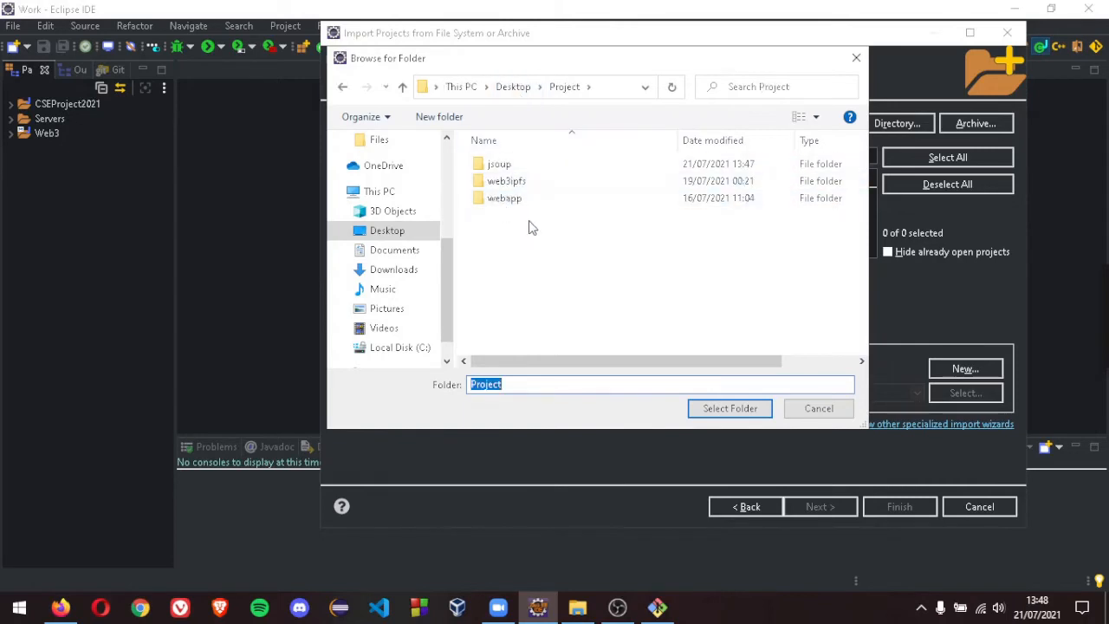
pyautogui.click(499, 163)
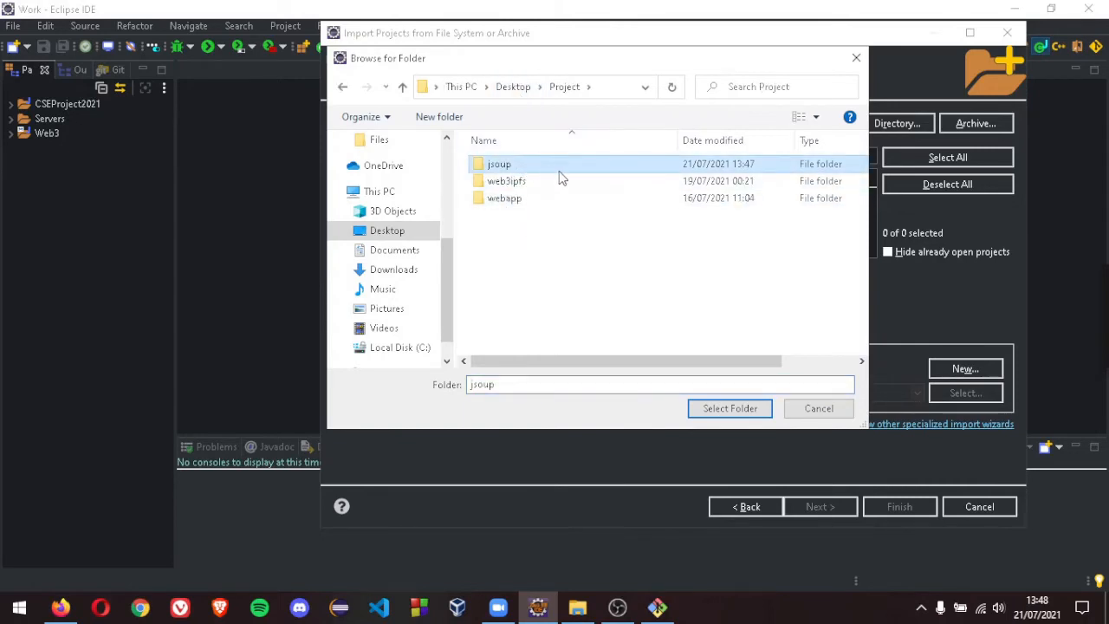
pyautogui.click(729, 409)
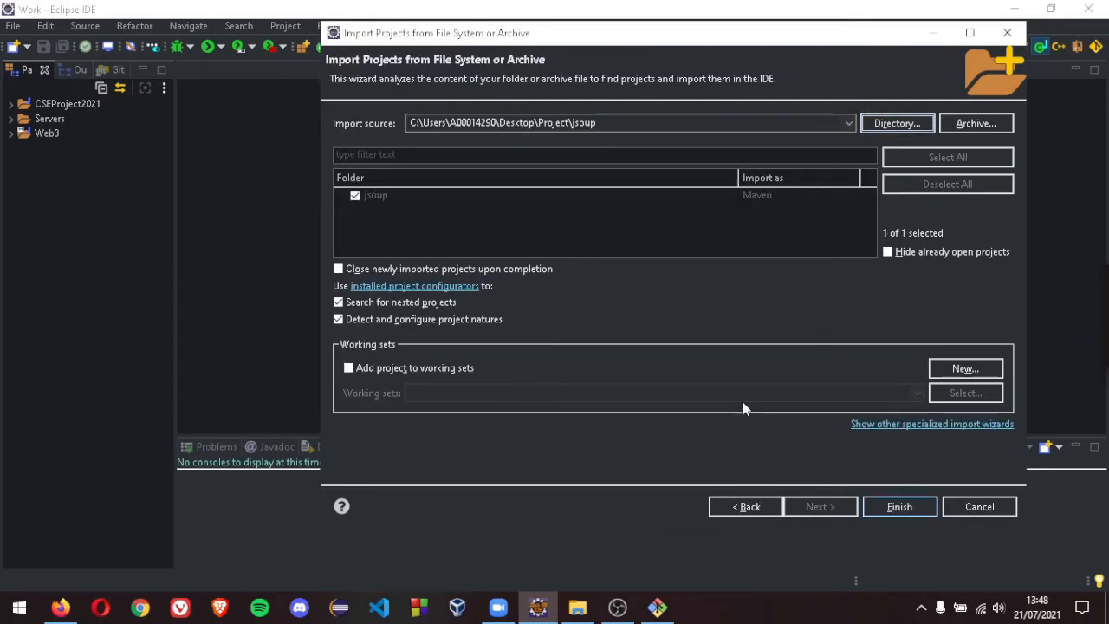
pyautogui.moveTo(899, 506)
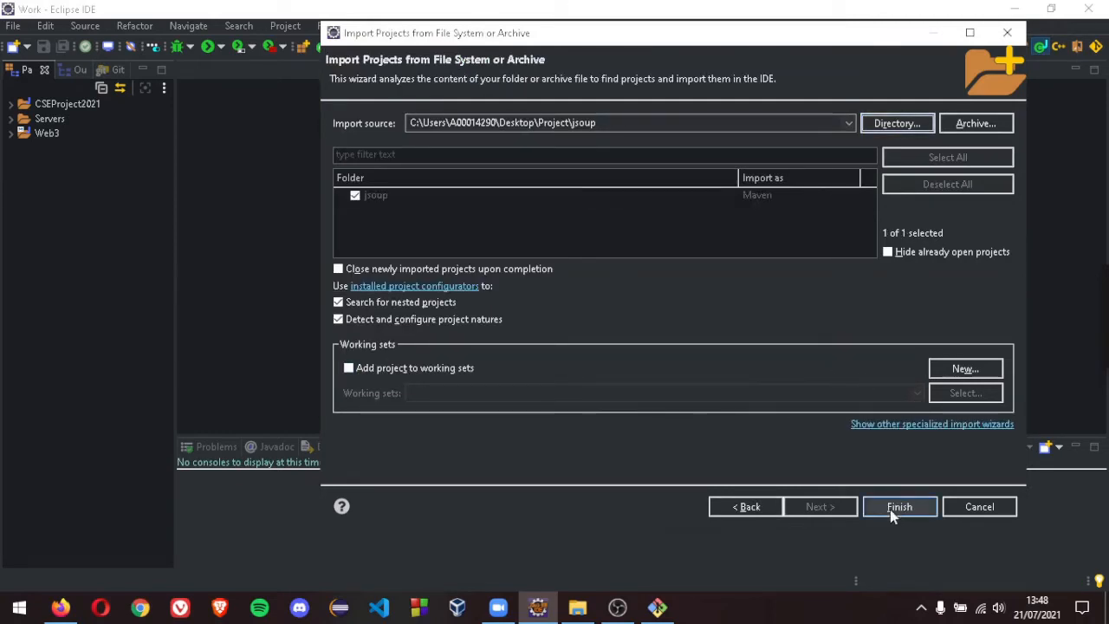
pyautogui.click(898, 506)
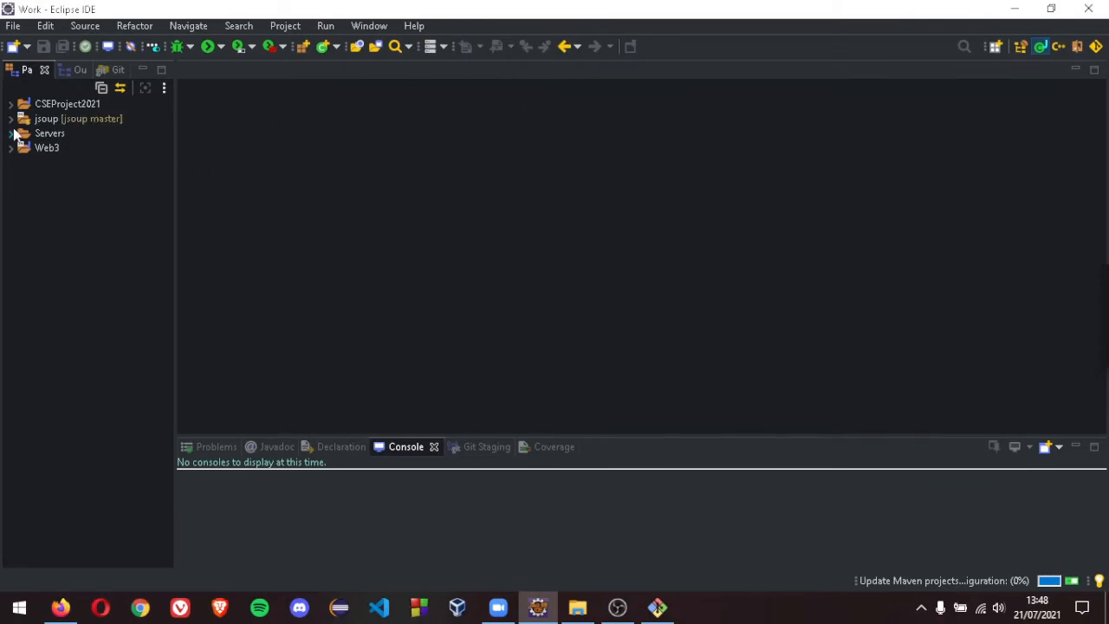
# Expand jsoup down through src/main/java to the org.jsoup package and select the project
pyautogui.click(10, 117)
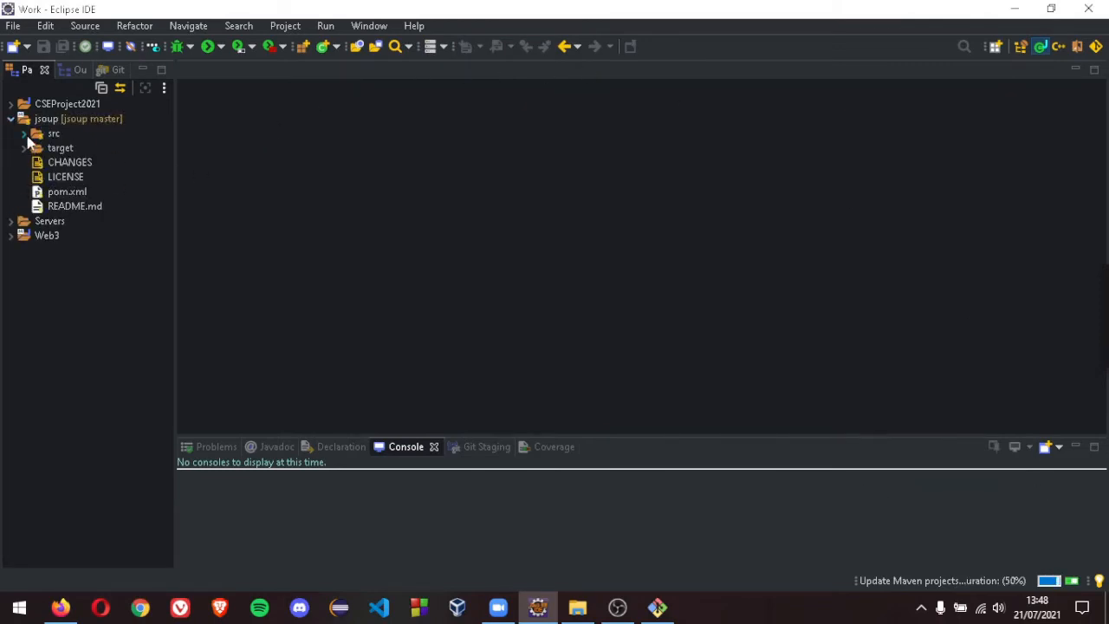
pyautogui.click(24, 132)
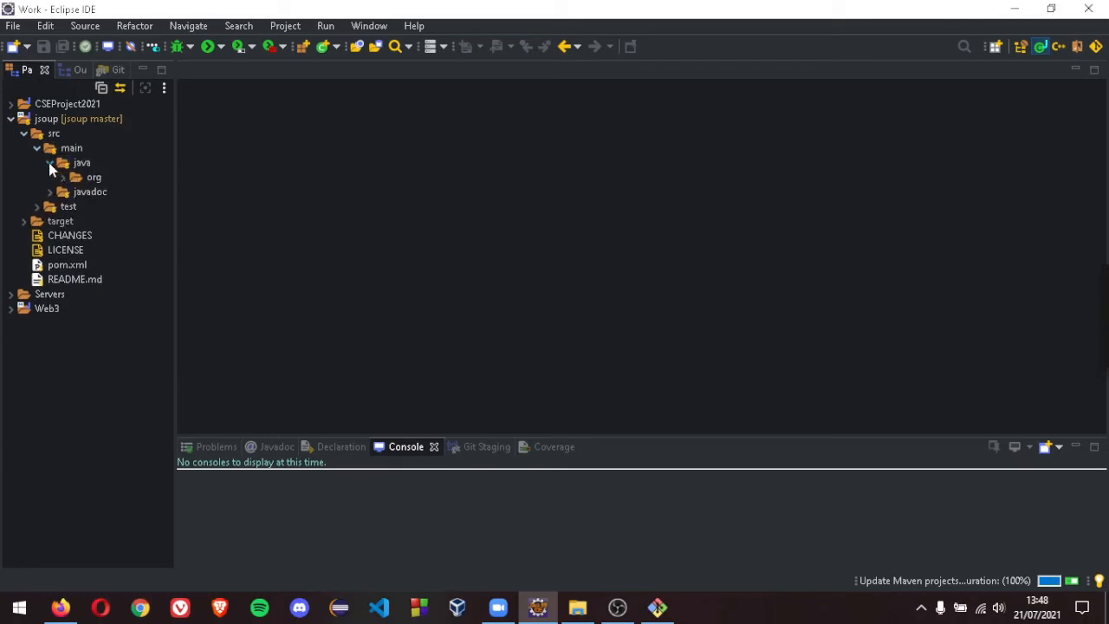
pyautogui.click(25, 118)
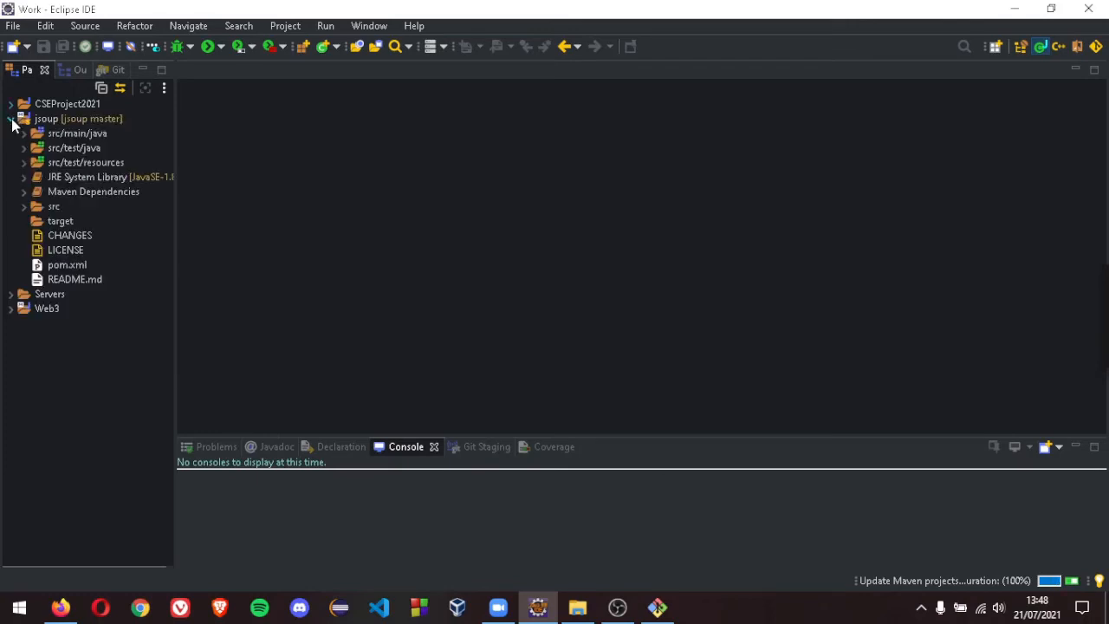
pyautogui.click(24, 132)
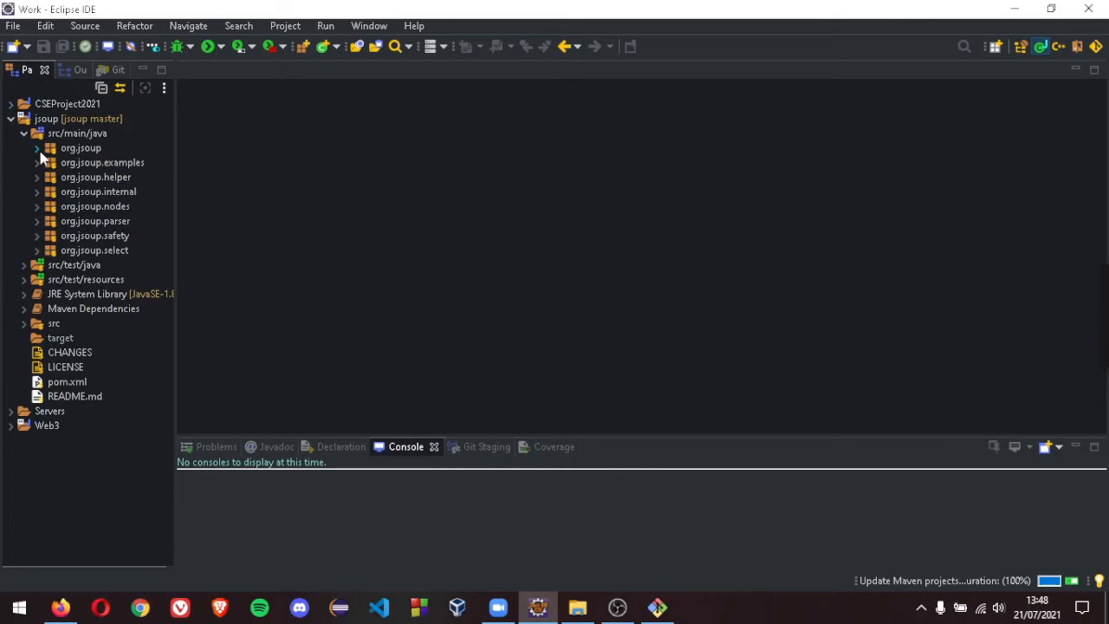
pyautogui.click(38, 148)
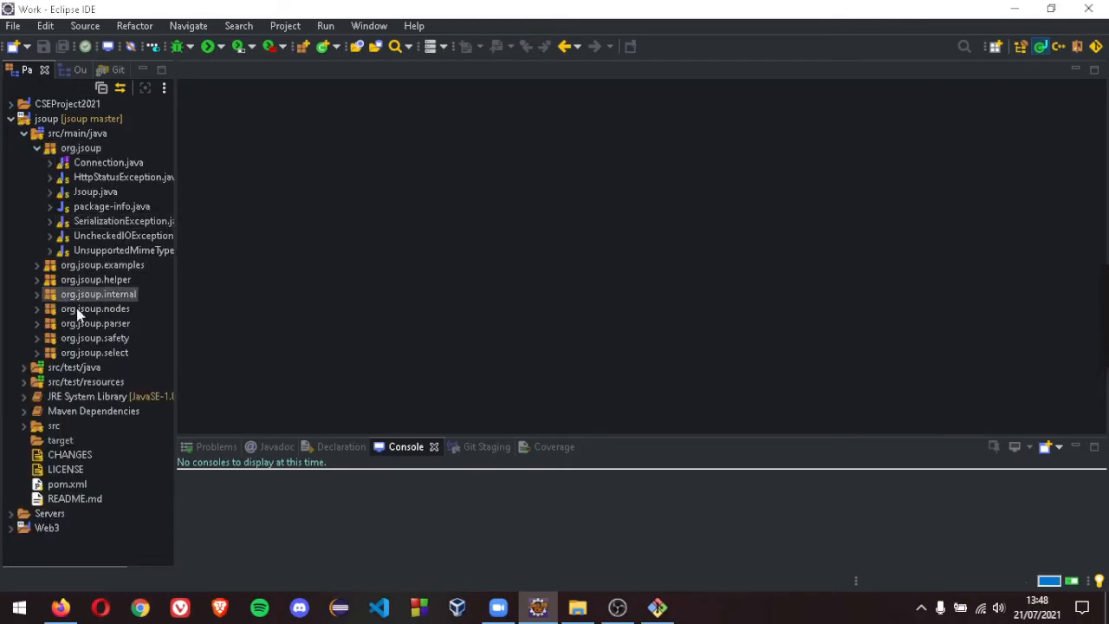
pyautogui.click(107, 163)
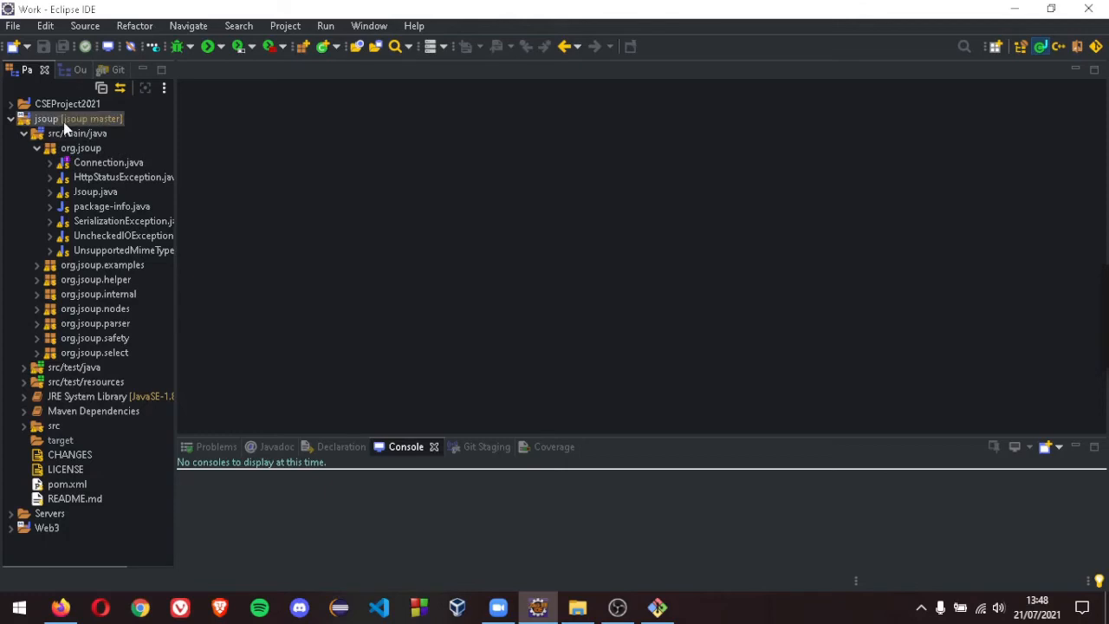
# Bring up the jsoup project's context menu to reach Run As > Maven clean
pyautogui.rightClick(70, 118)
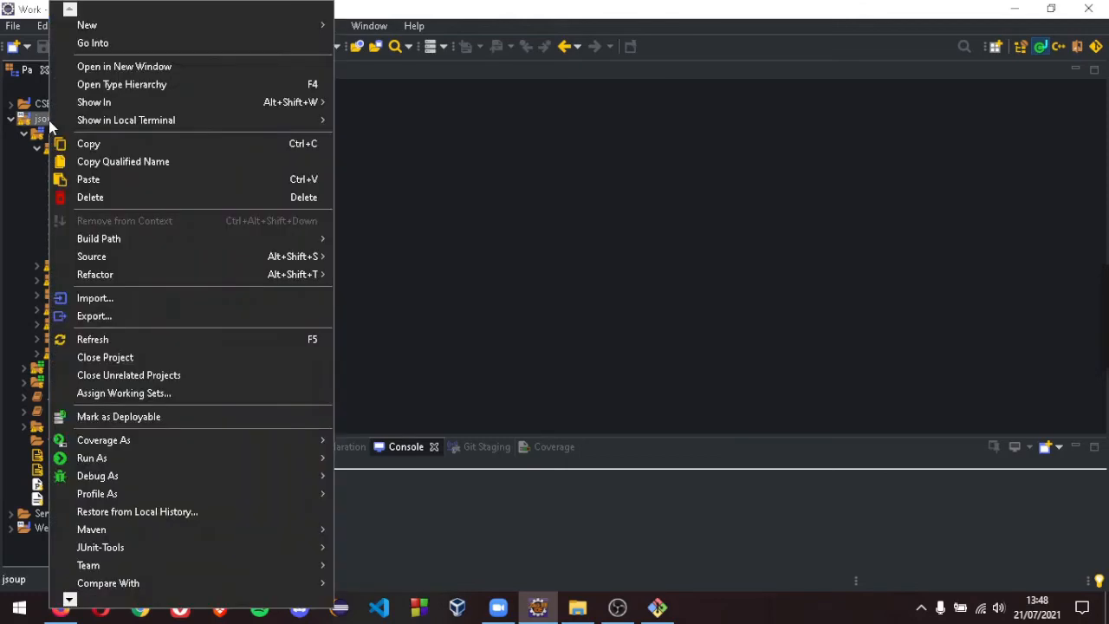
pyautogui.moveTo(208, 391)
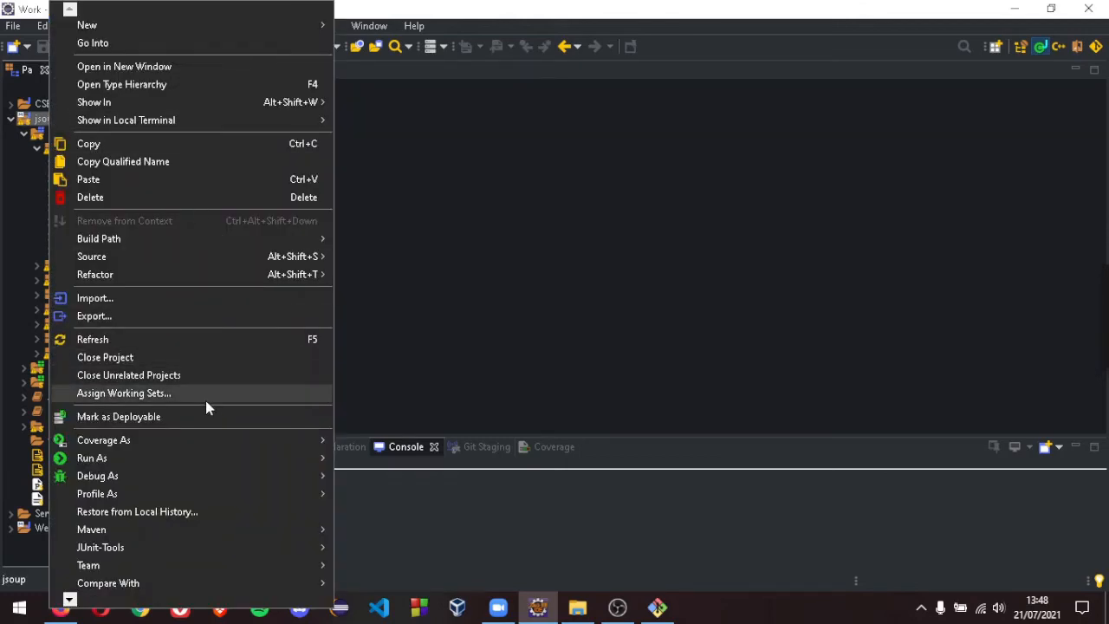
pyautogui.moveTo(239, 529)
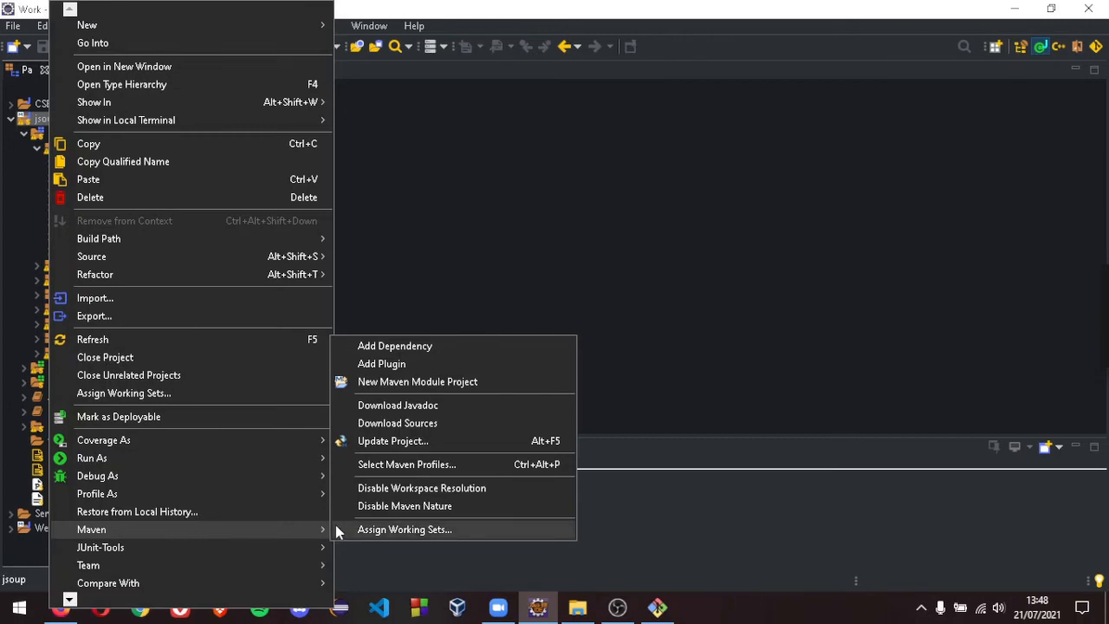
pyautogui.moveTo(228, 511)
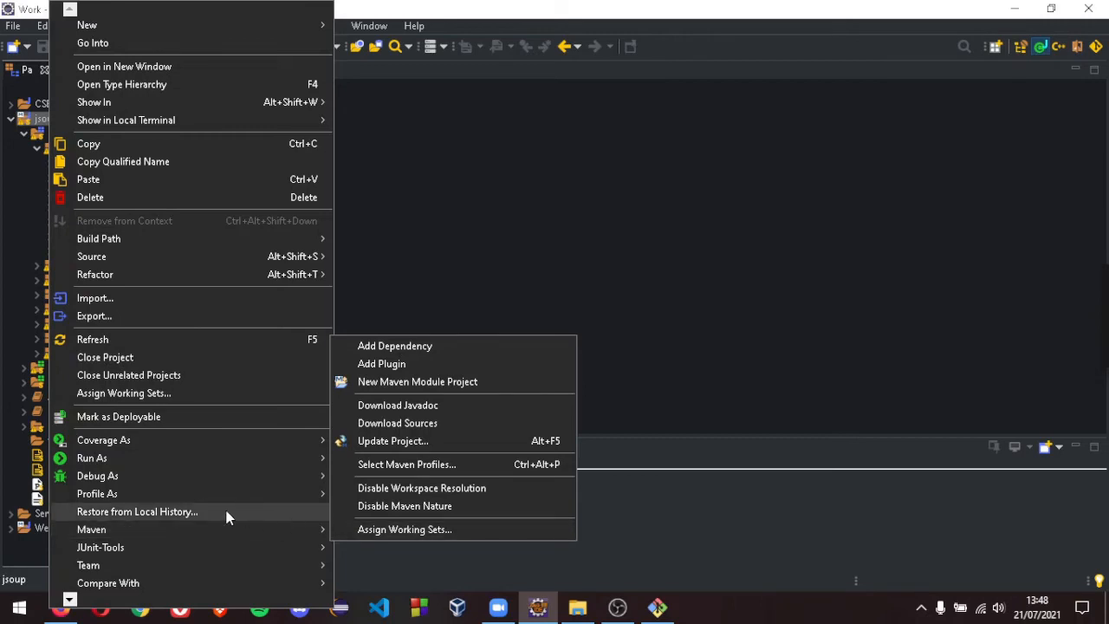
pyautogui.moveTo(206, 523)
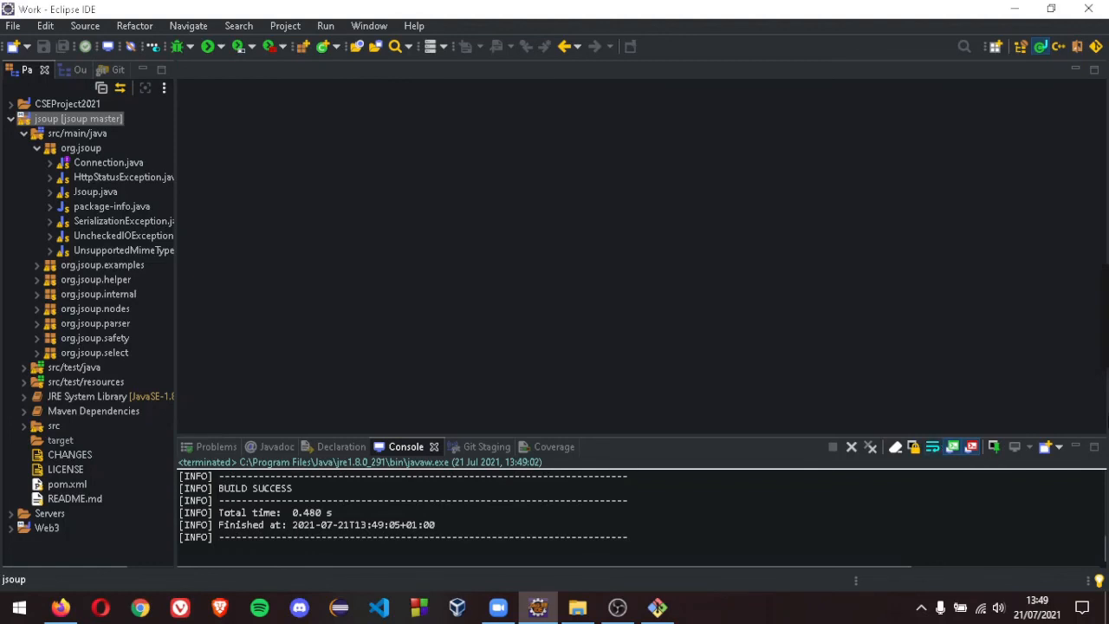
pyautogui.moveTo(779, 287)
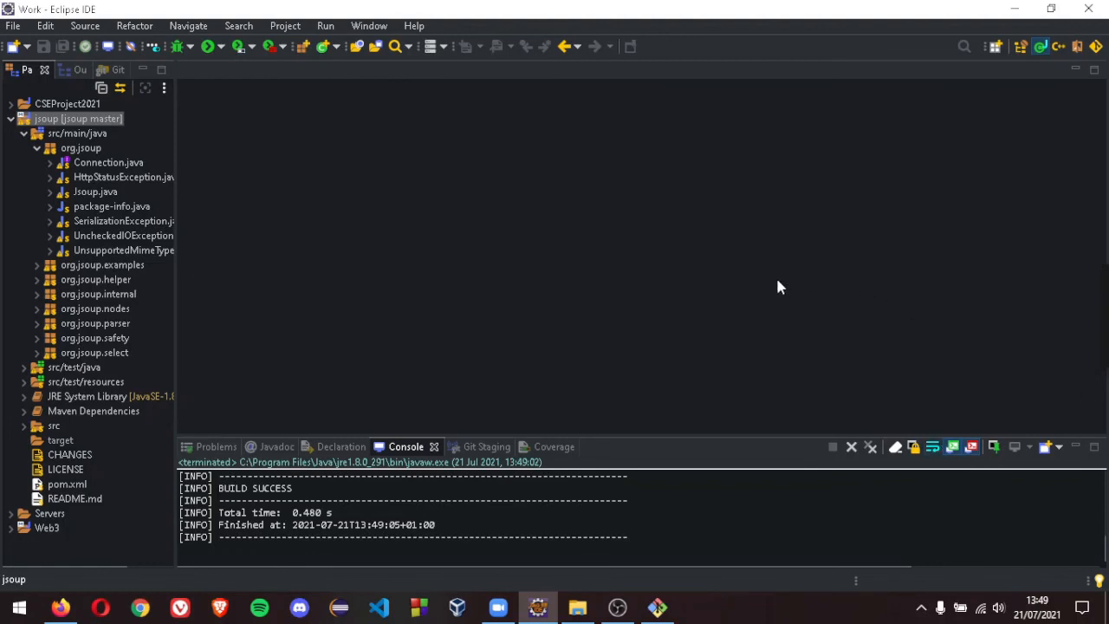
pyautogui.moveTo(837, 319)
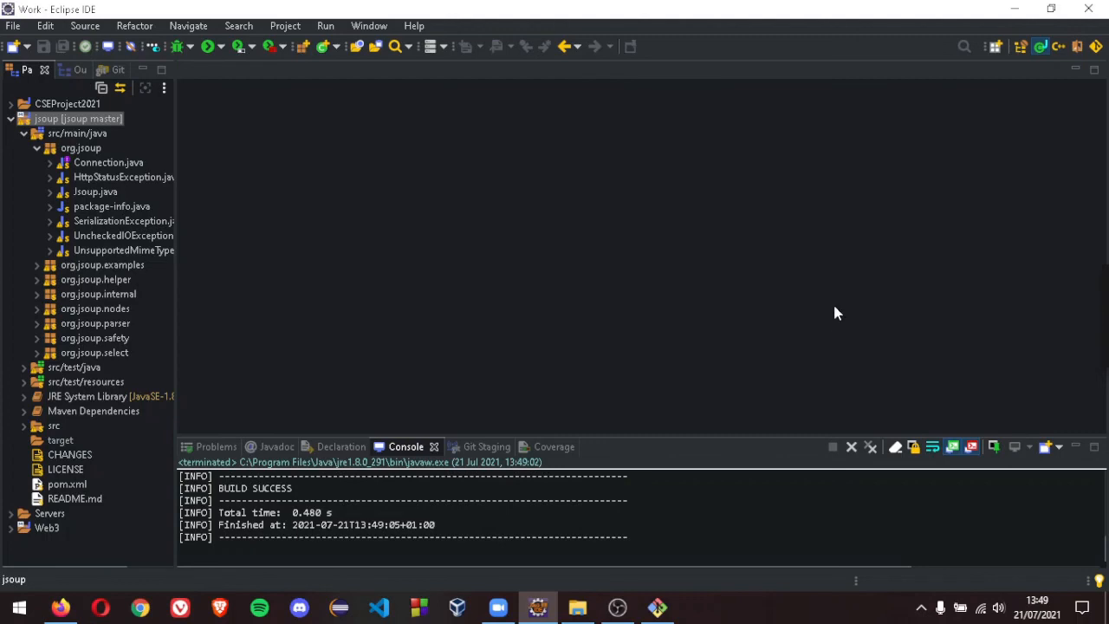
pyautogui.moveTo(833, 307)
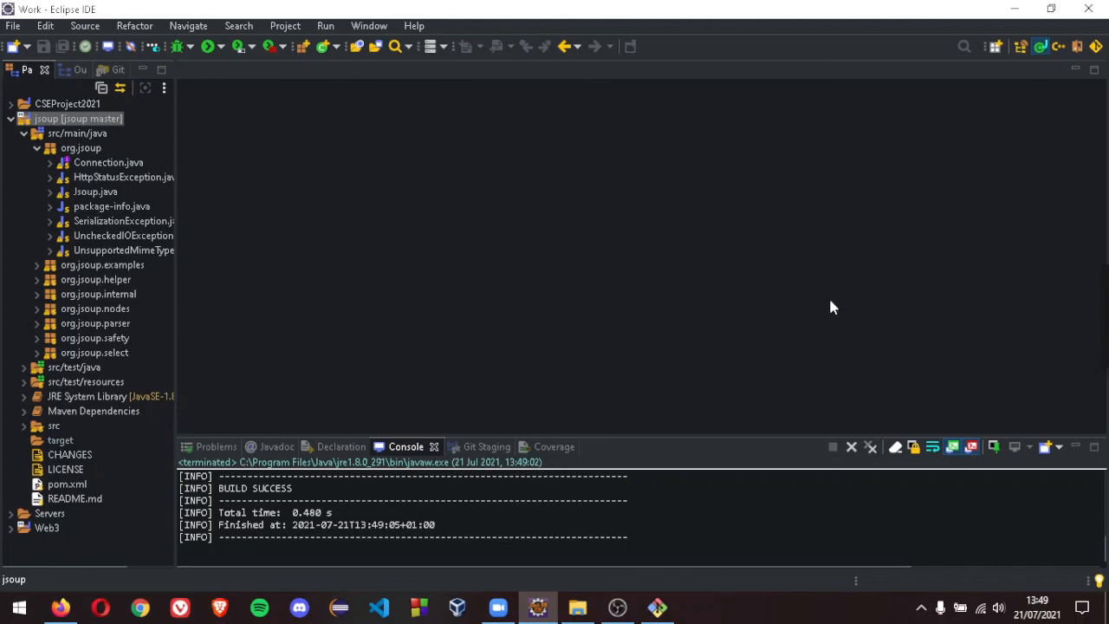
pyautogui.moveTo(808, 310)
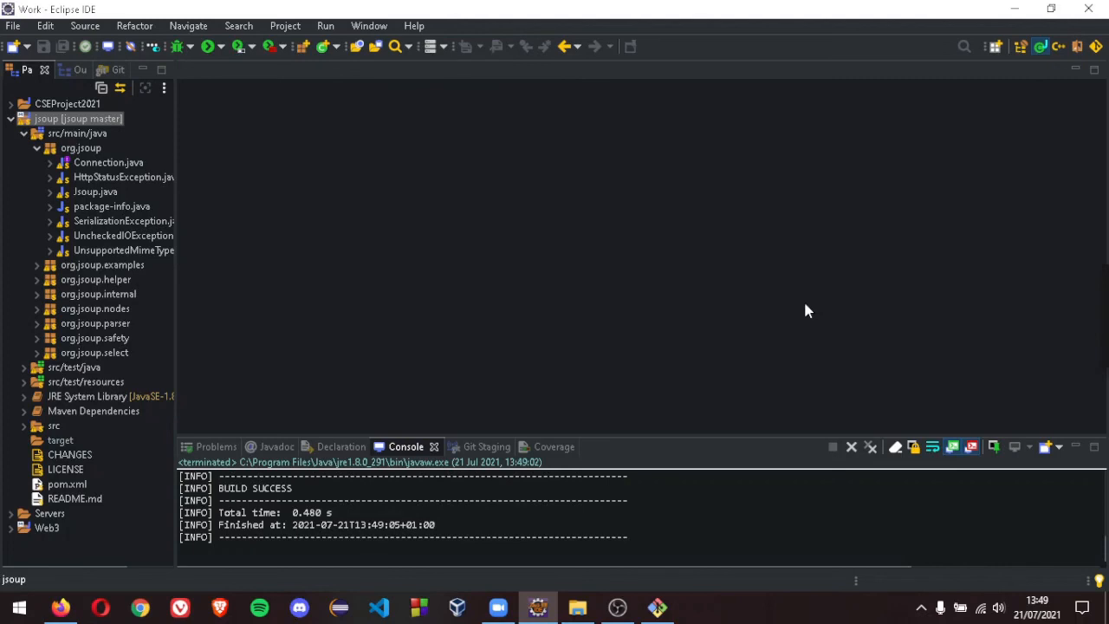